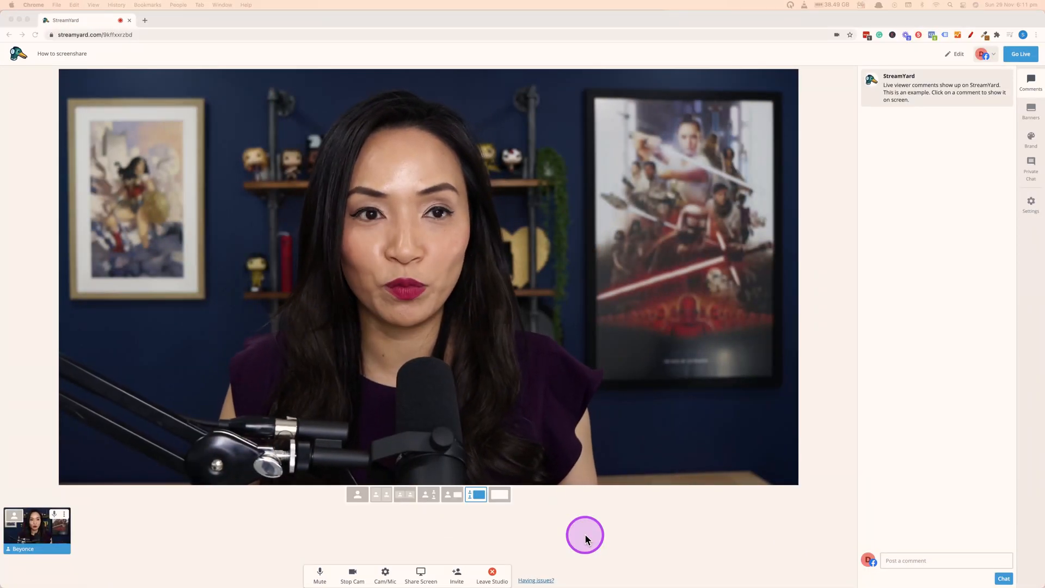
{"action": "mouse_move", "coordinate": [404, 529]}
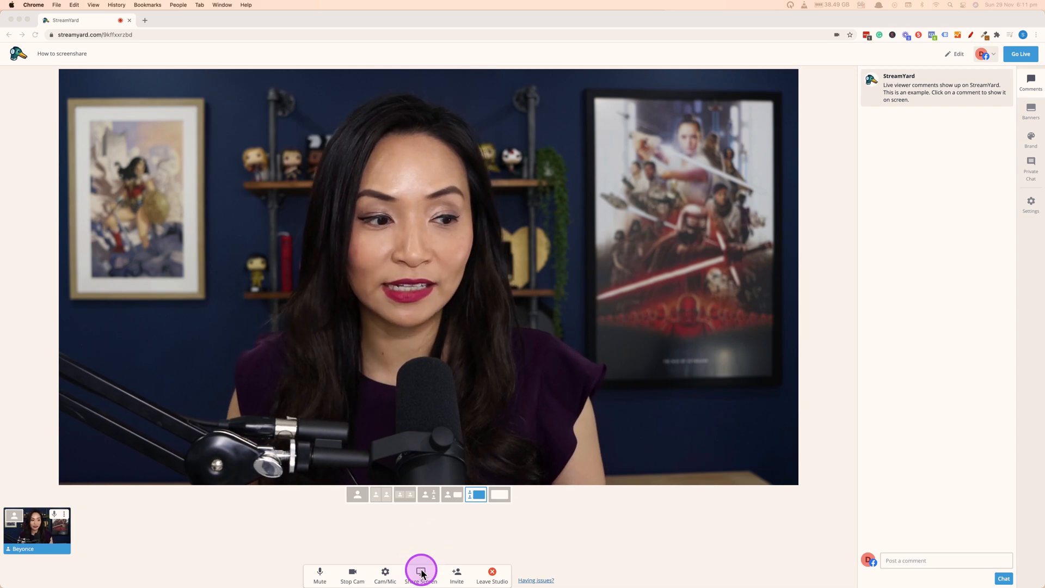
- Start screen sharing past the tips, and browse the application-window and Chrome-tab lists
{"action": "left_click", "coordinate": [421, 573]}
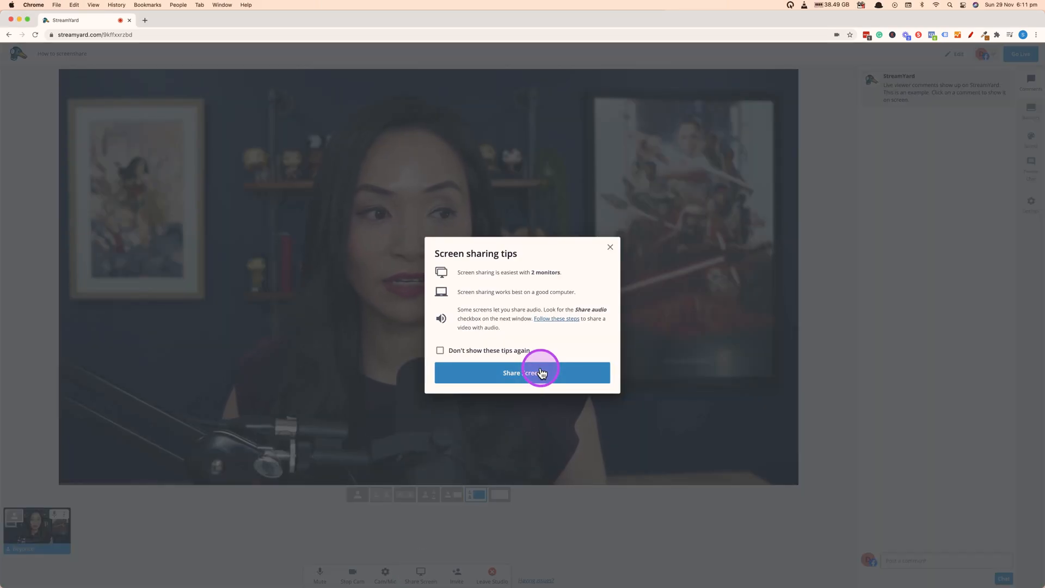
{"action": "left_click", "coordinate": [522, 372]}
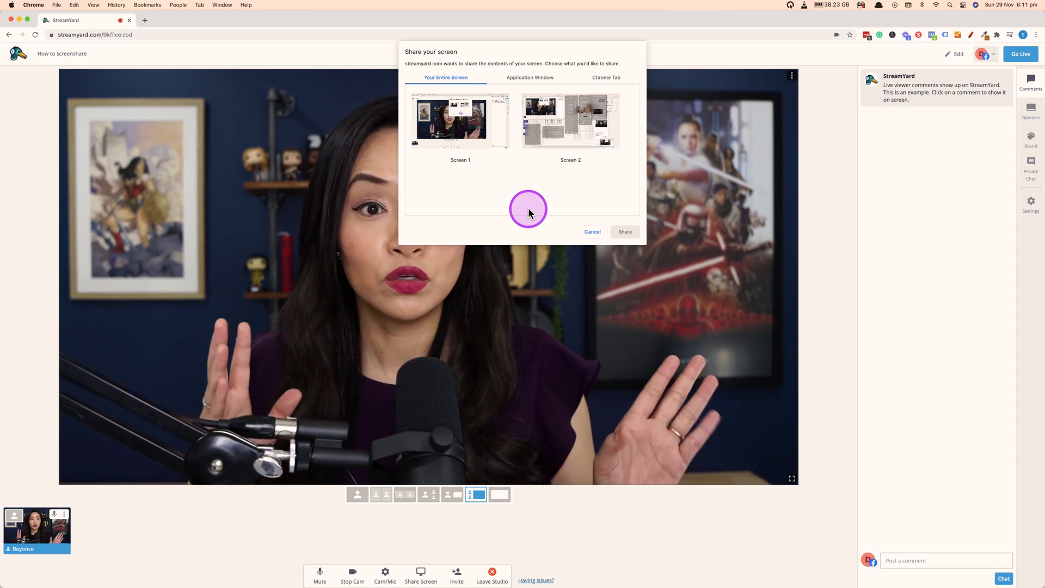
{"action": "mouse_move", "coordinate": [493, 169]}
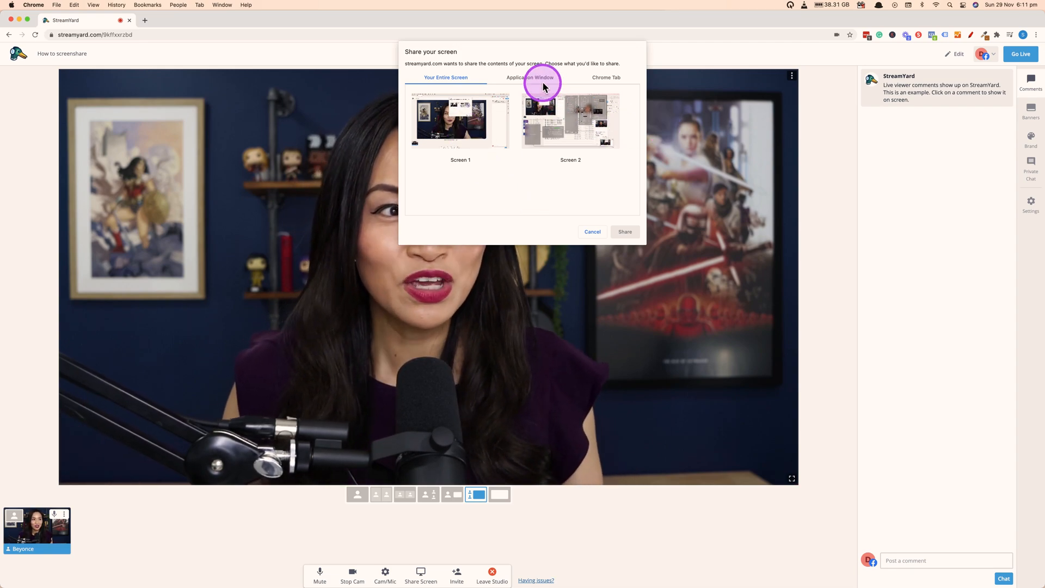
{"action": "left_click", "coordinate": [529, 77]}
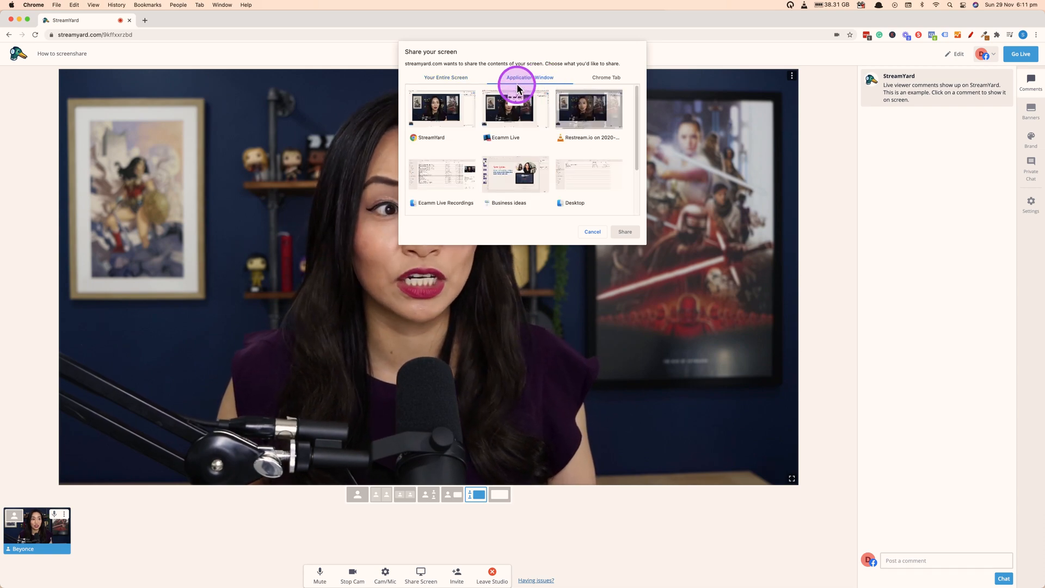
{"action": "left_click", "coordinate": [529, 78]}
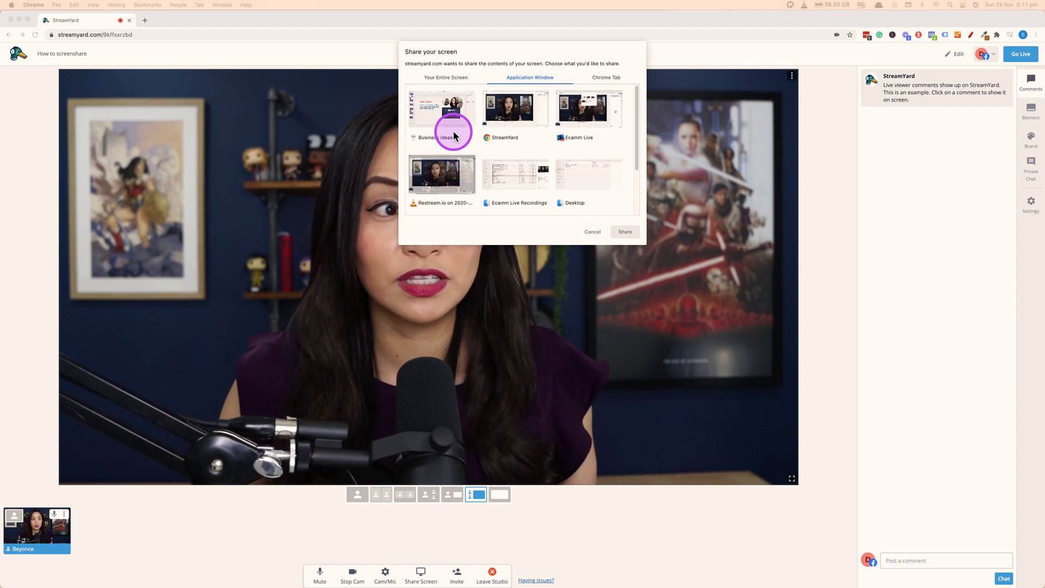
{"action": "left_click", "coordinate": [605, 78]}
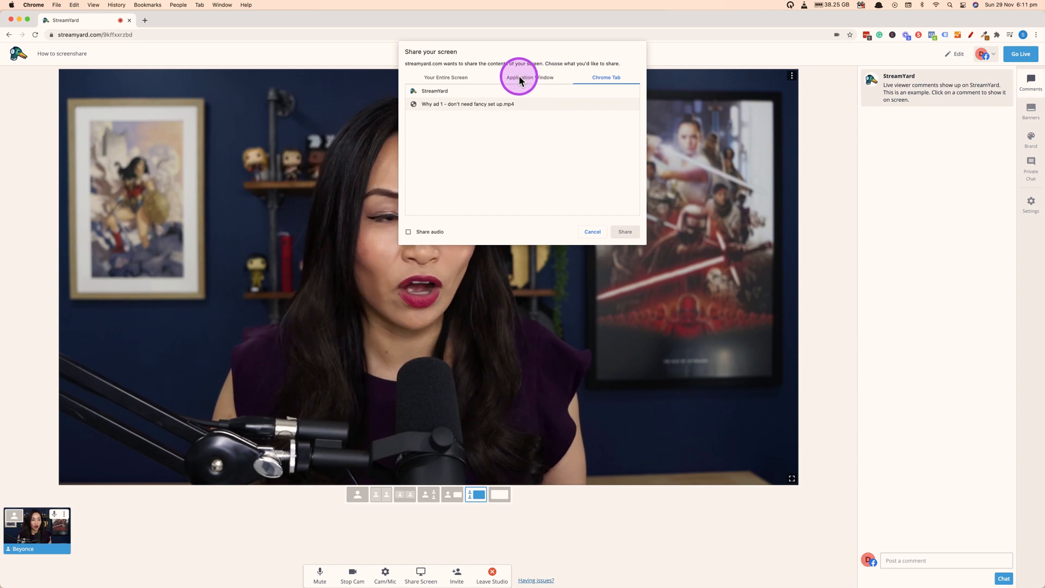
- Select the Business ideas window under Application Window as the share source
{"action": "left_click", "coordinate": [529, 78]}
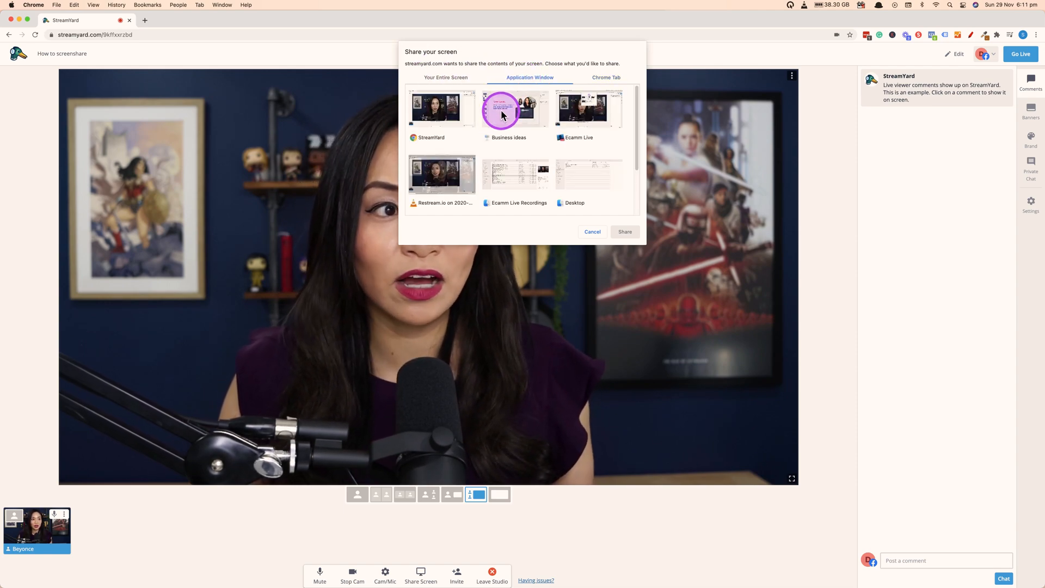
{"action": "left_click", "coordinate": [514, 107]}
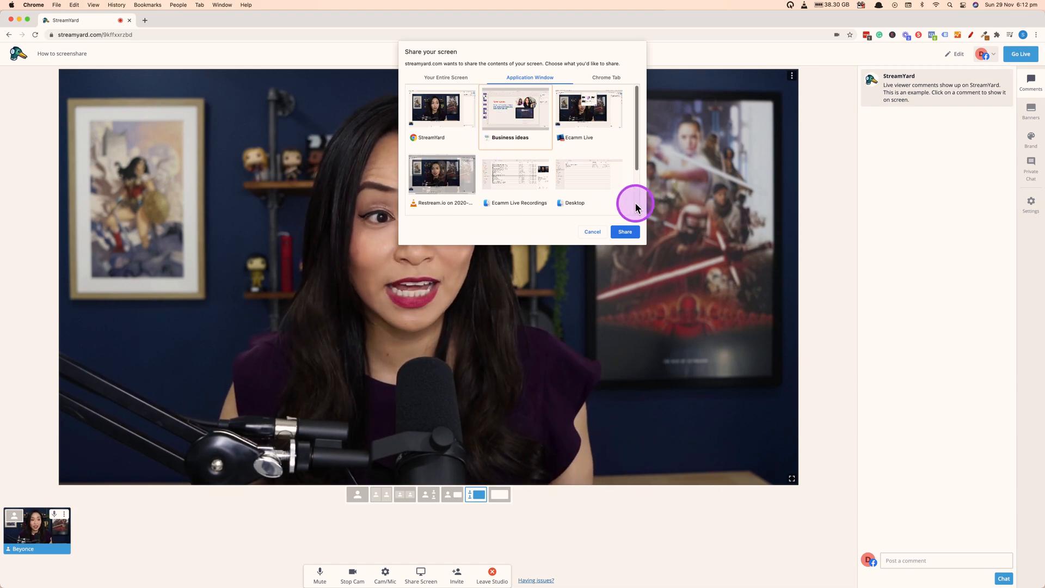
{"action": "left_click", "coordinate": [625, 231]}
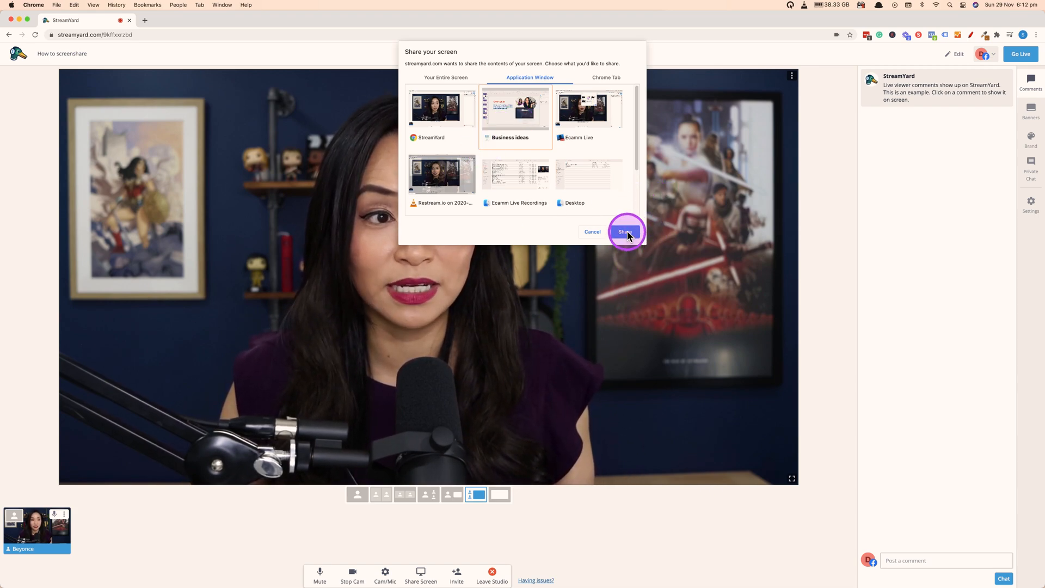
- Share the Business ideas Keynote window and switch the stage to the screen-only layout
{"action": "left_click", "coordinate": [625, 231]}
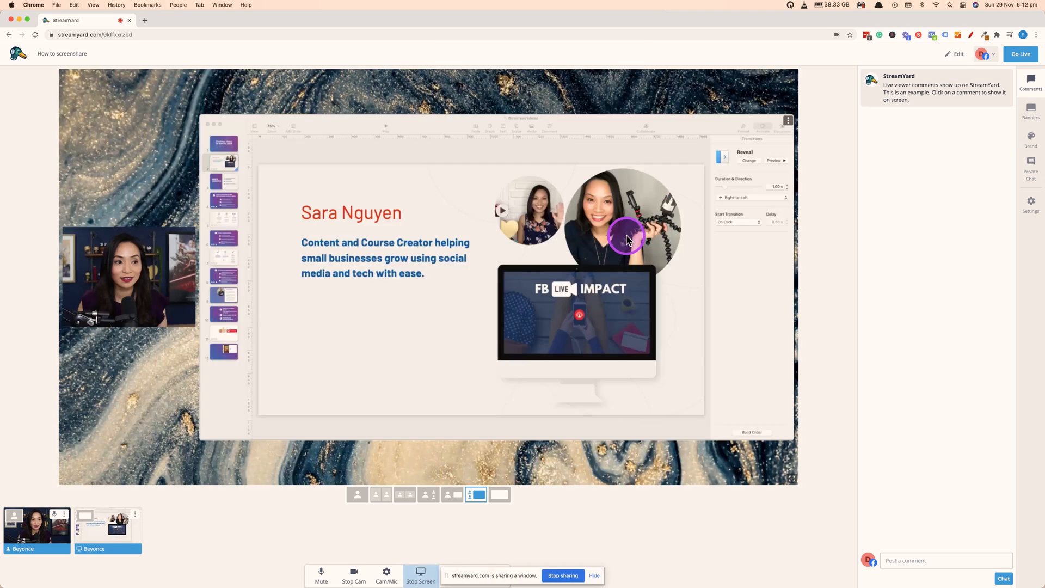
{"action": "mouse_move", "coordinate": [524, 576]}
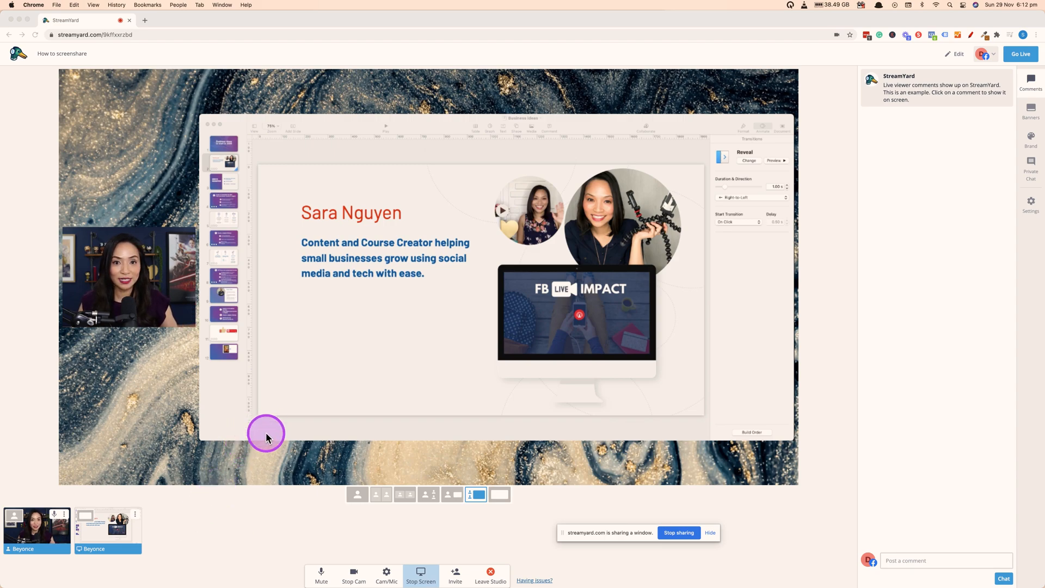
{"action": "mouse_move", "coordinate": [213, 287]}
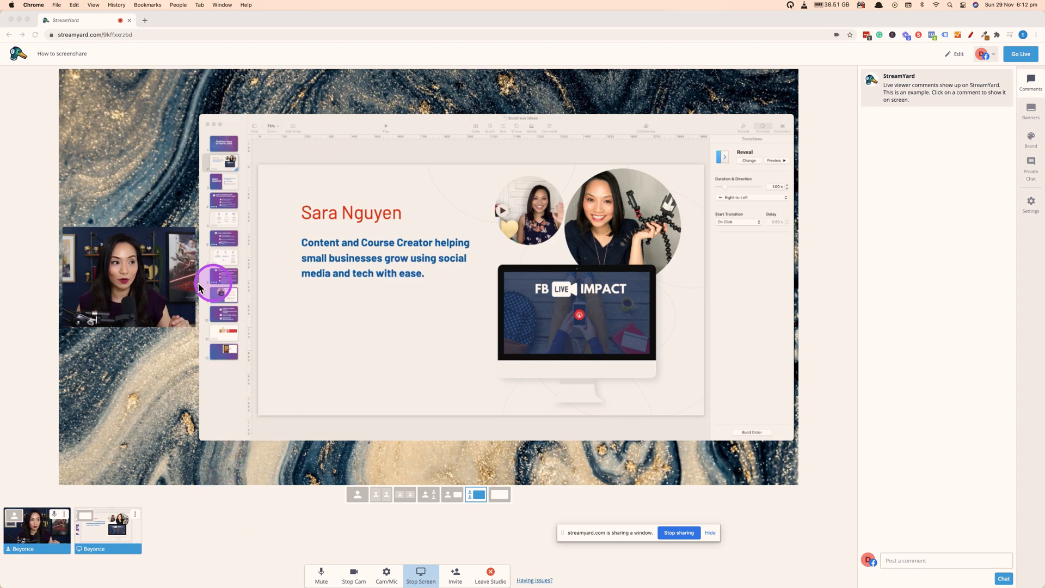
{"action": "mouse_move", "coordinate": [189, 544]}
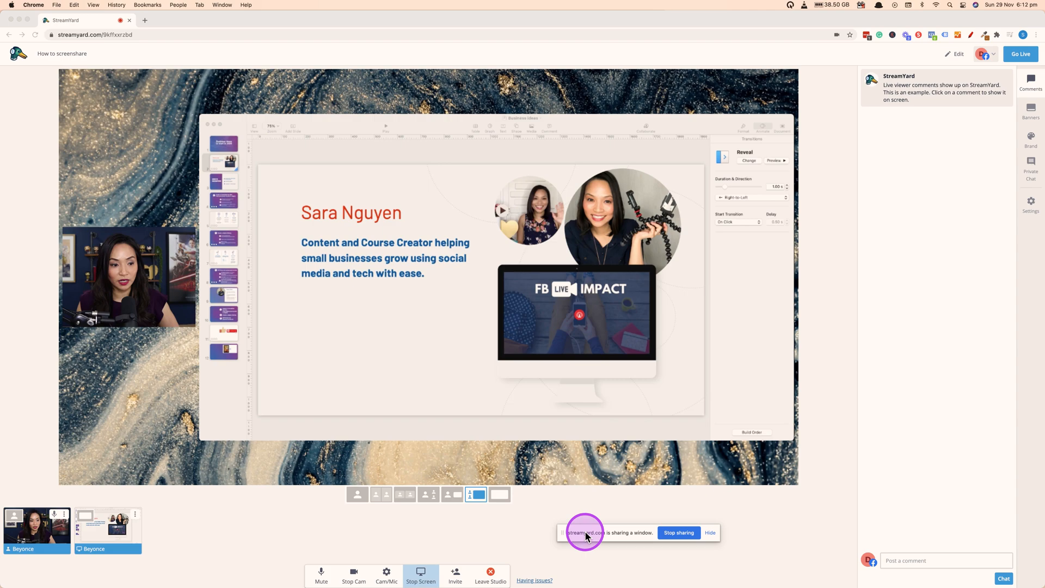
{"action": "mouse_move", "coordinate": [546, 537]}
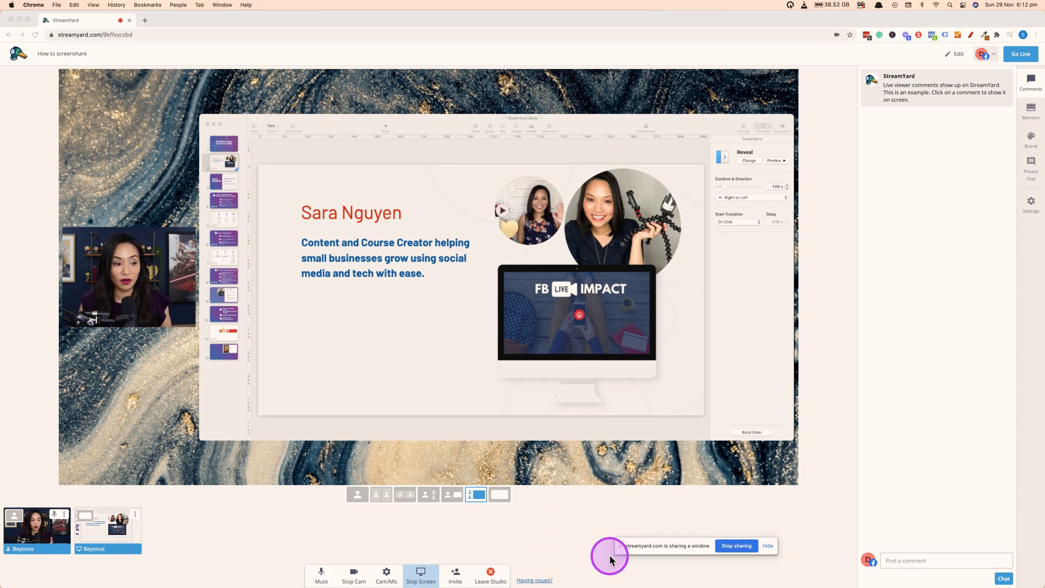
{"action": "mouse_move", "coordinate": [554, 512]}
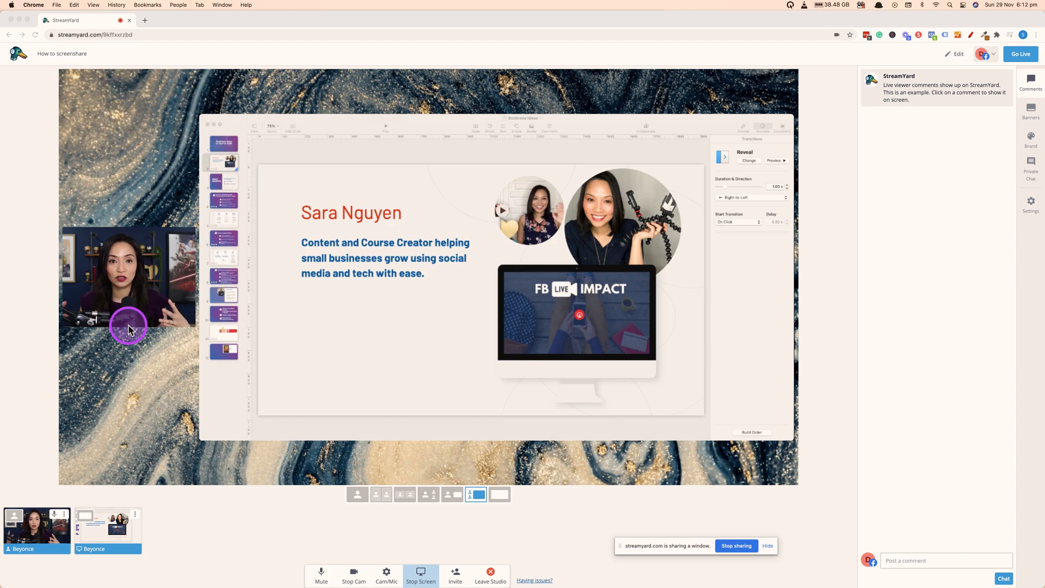
{"action": "left_click", "coordinate": [490, 495]}
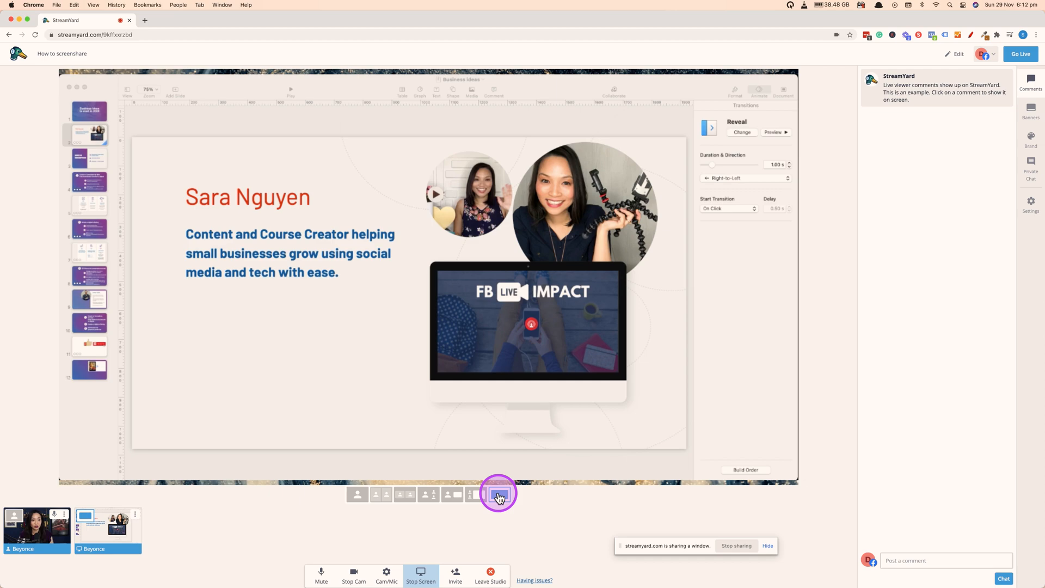
- Try the side-by-side layout, then settle on large slides with a camera inset
{"action": "left_click", "coordinate": [499, 493]}
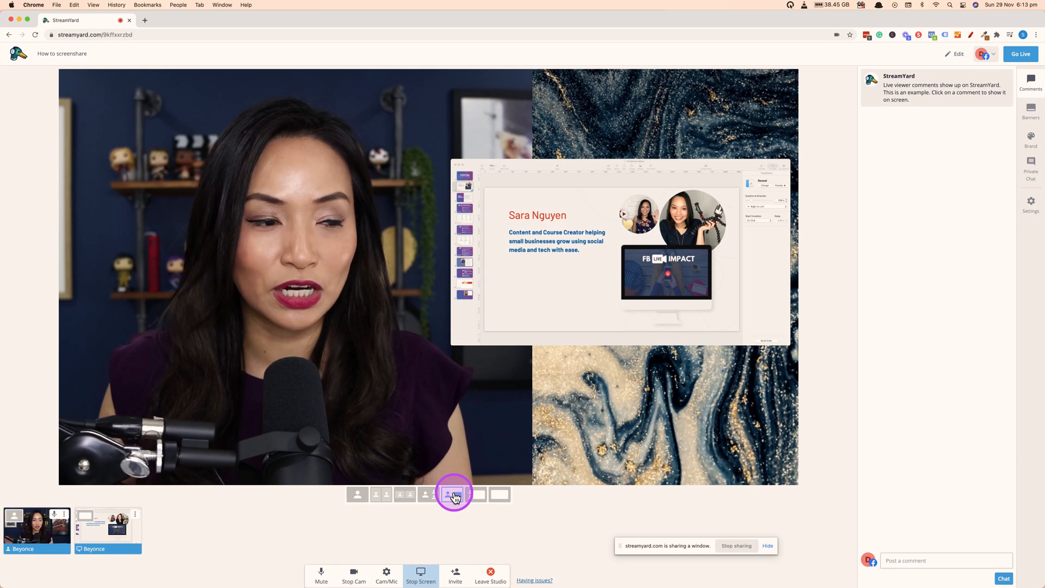
{"action": "left_click", "coordinate": [477, 494]}
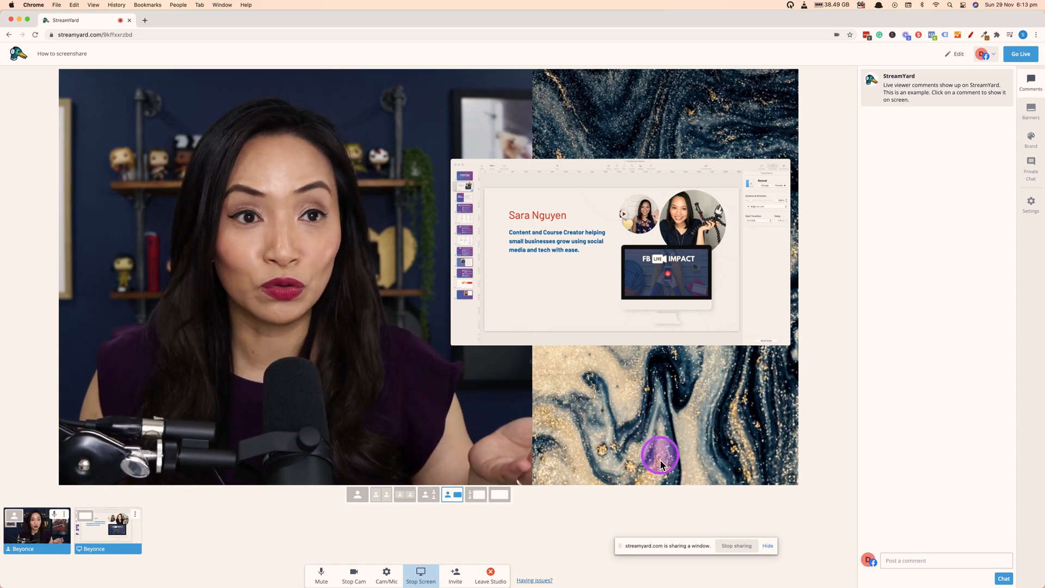
{"action": "left_click", "coordinate": [477, 495]}
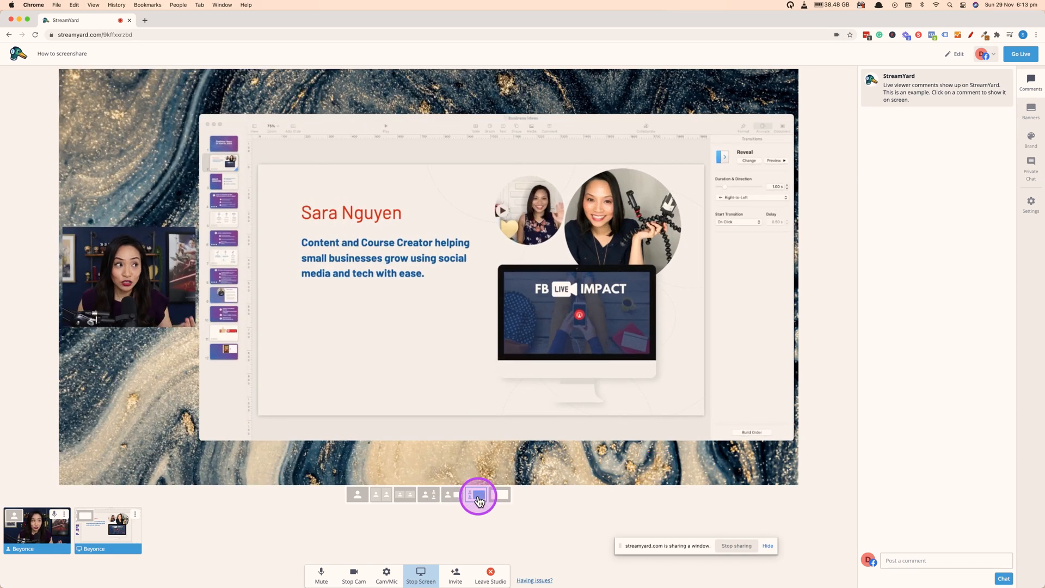
{"action": "left_click", "coordinate": [477, 494]}
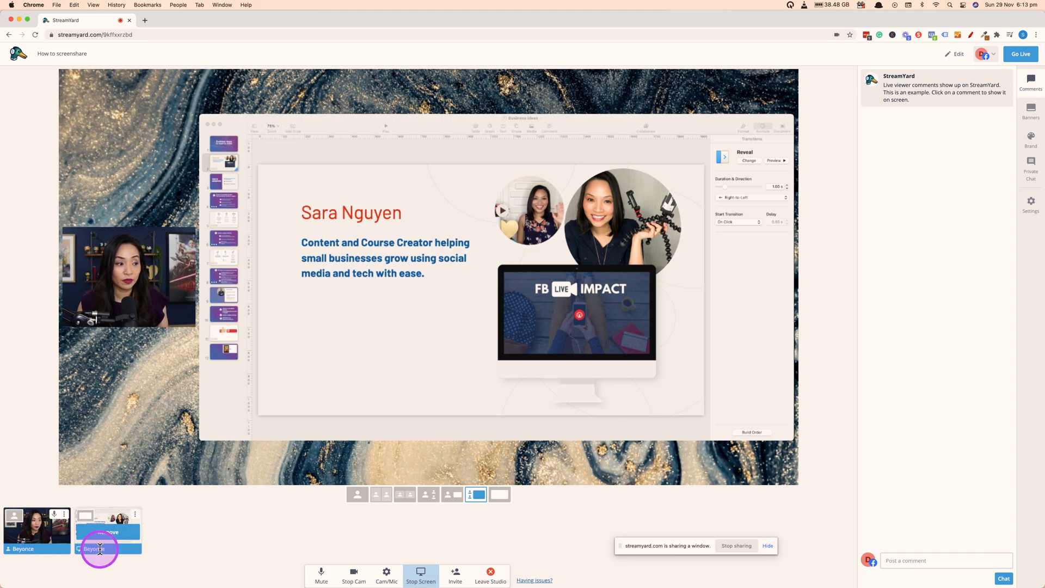
- Stop sharing the Keynote window and show only the host camera in the solo layout
{"action": "left_click", "coordinate": [136, 519]}
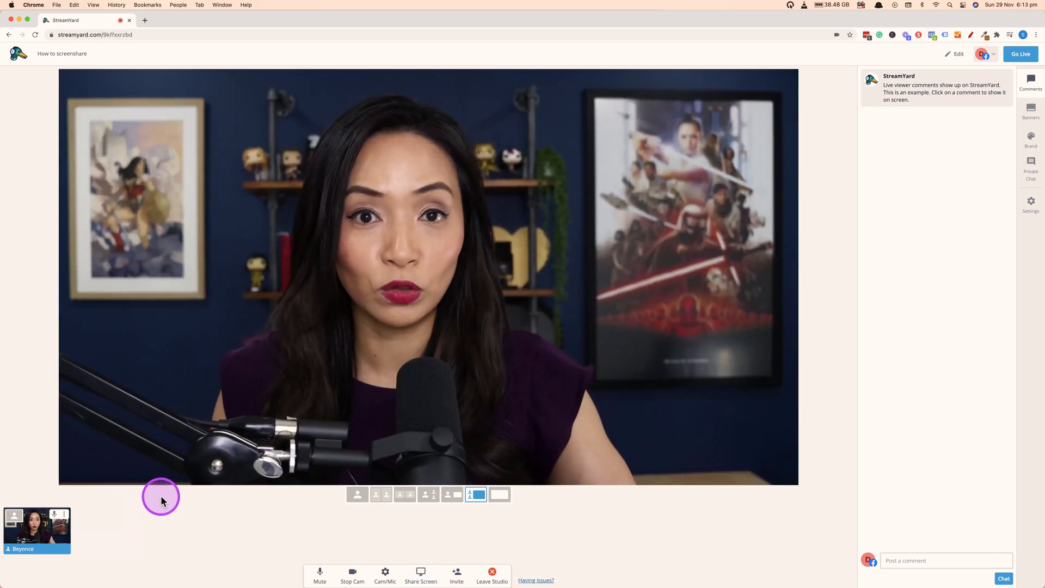
{"action": "mouse_move", "coordinate": [582, 516]}
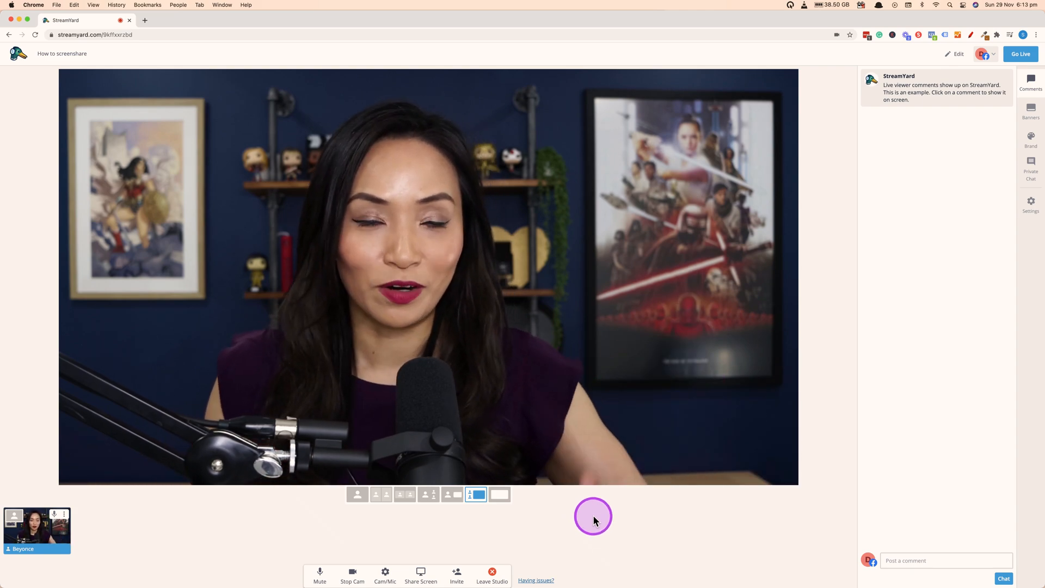
{"action": "left_click", "coordinate": [357, 494]}
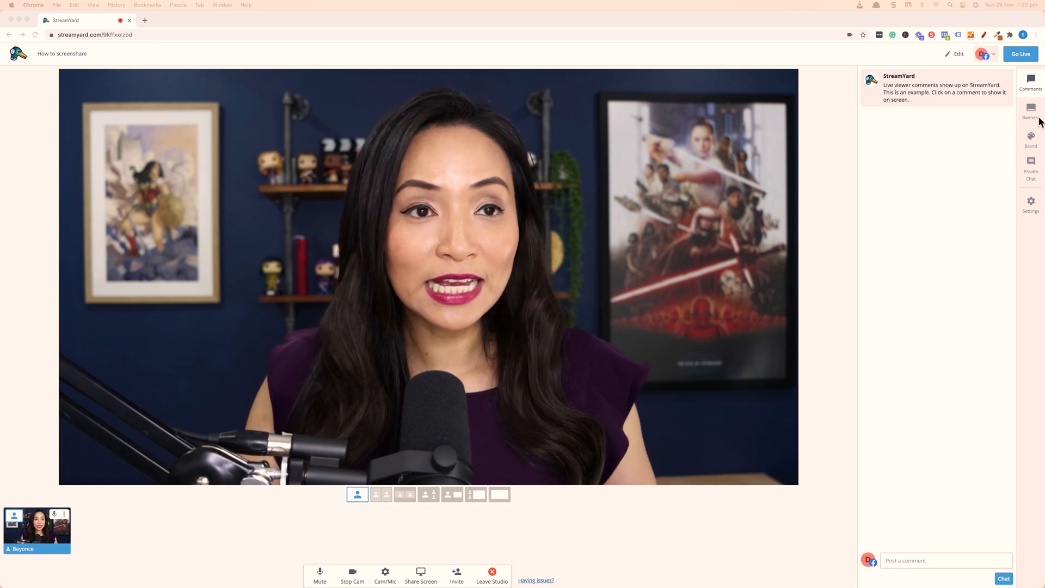
- Look through the example banners, then open the Brand settings panel
{"action": "left_click", "coordinate": [1030, 110]}
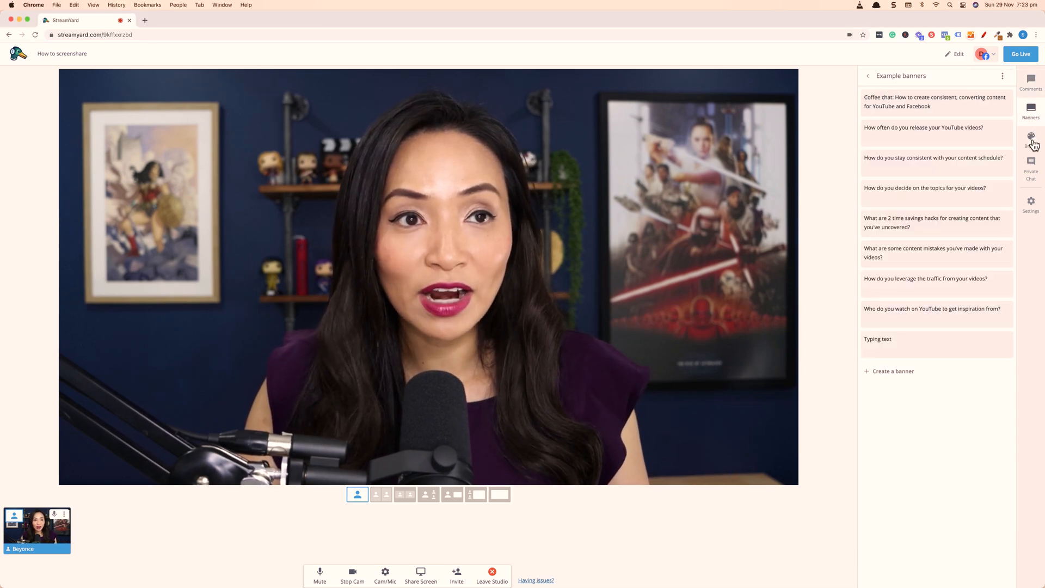
{"action": "left_click", "coordinate": [1031, 140]}
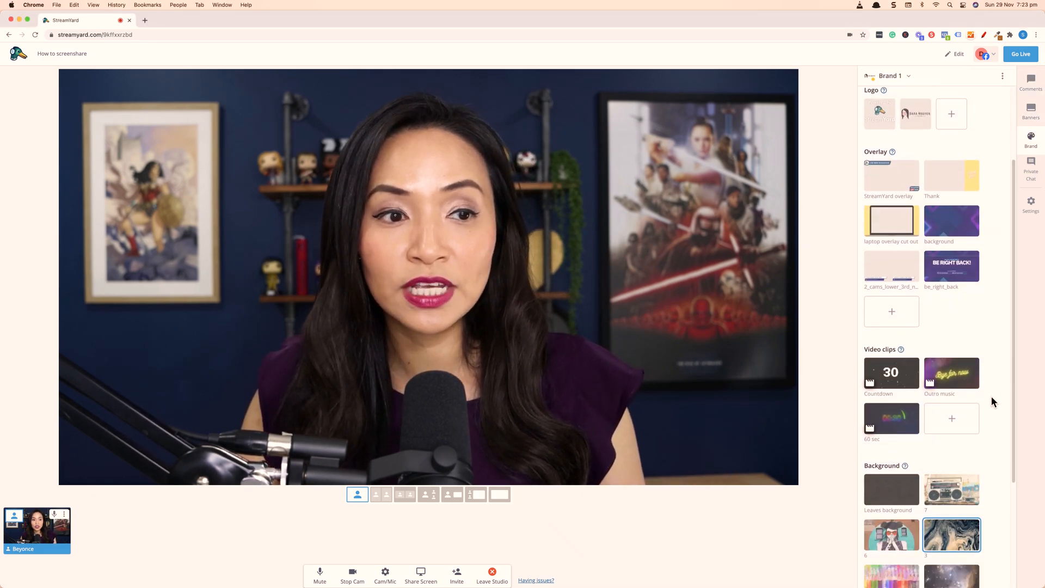
{"action": "mouse_move", "coordinate": [902, 350]}
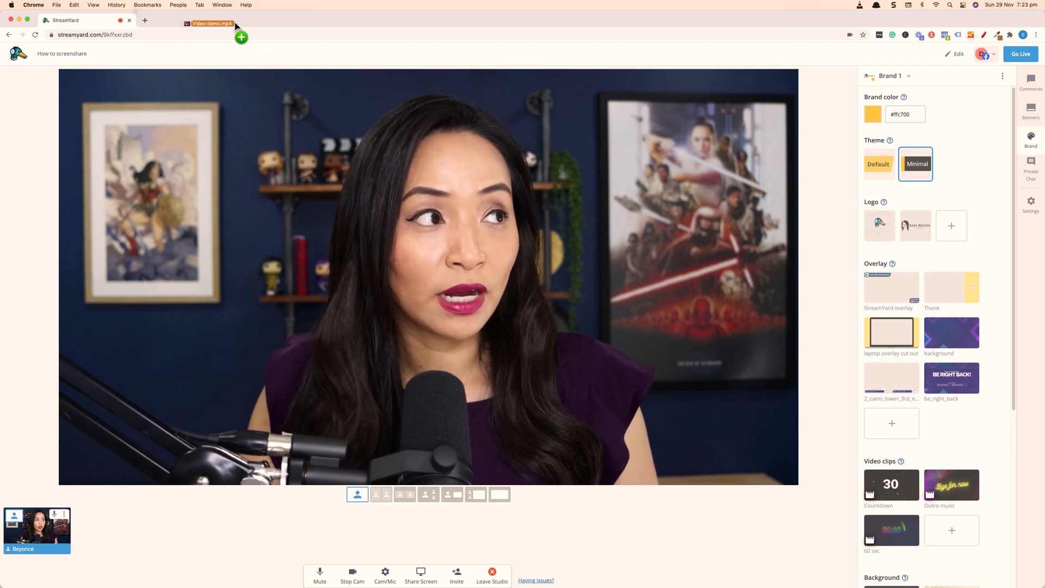
- Open Video demo.mp4 in a new Chrome tab and return to the StreamYard tab
{"action": "left_click", "coordinate": [193, 21]}
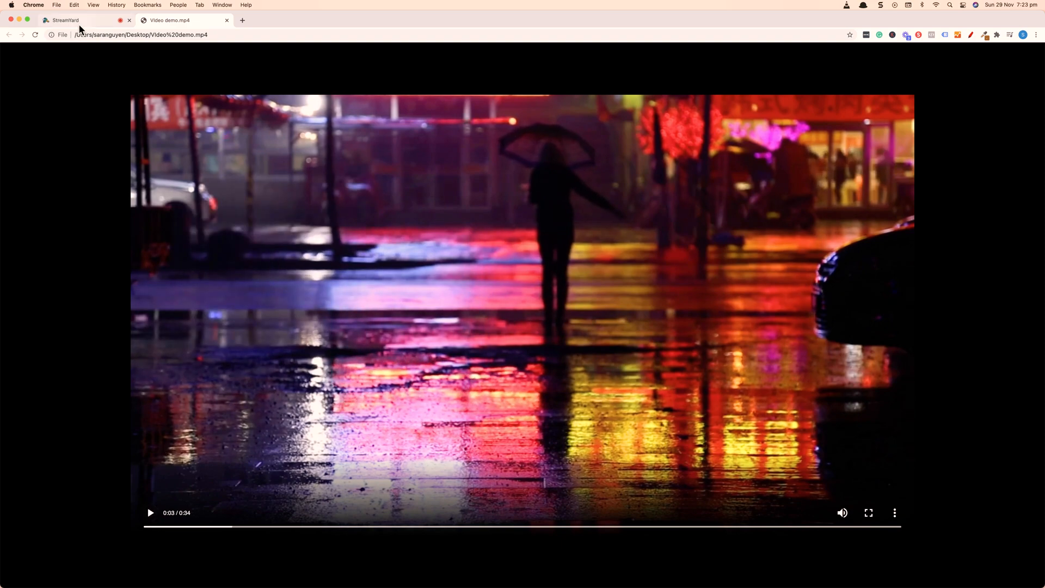
{"action": "left_click", "coordinate": [66, 20]}
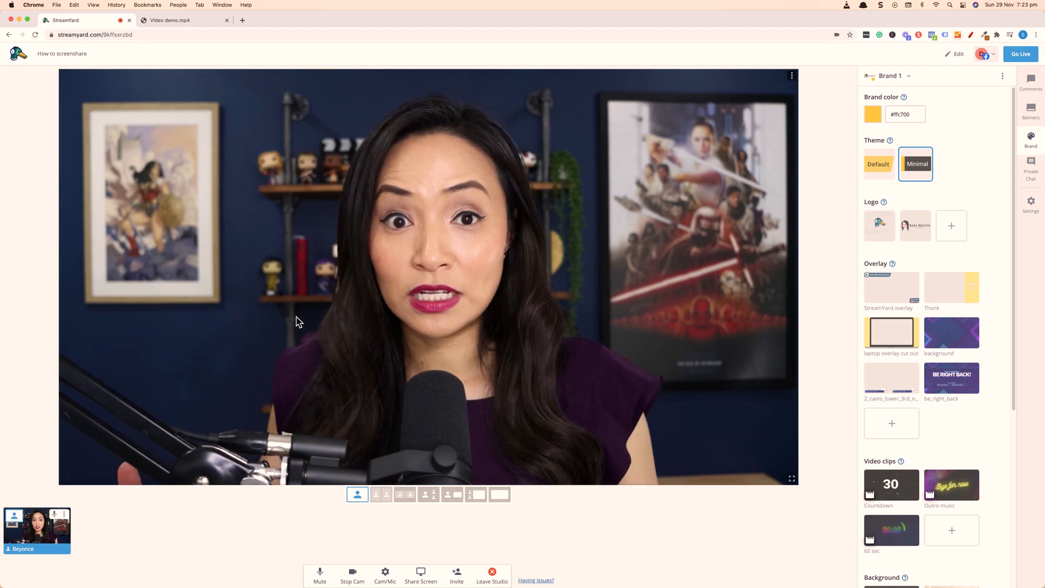
{"action": "mouse_move", "coordinate": [620, 527]}
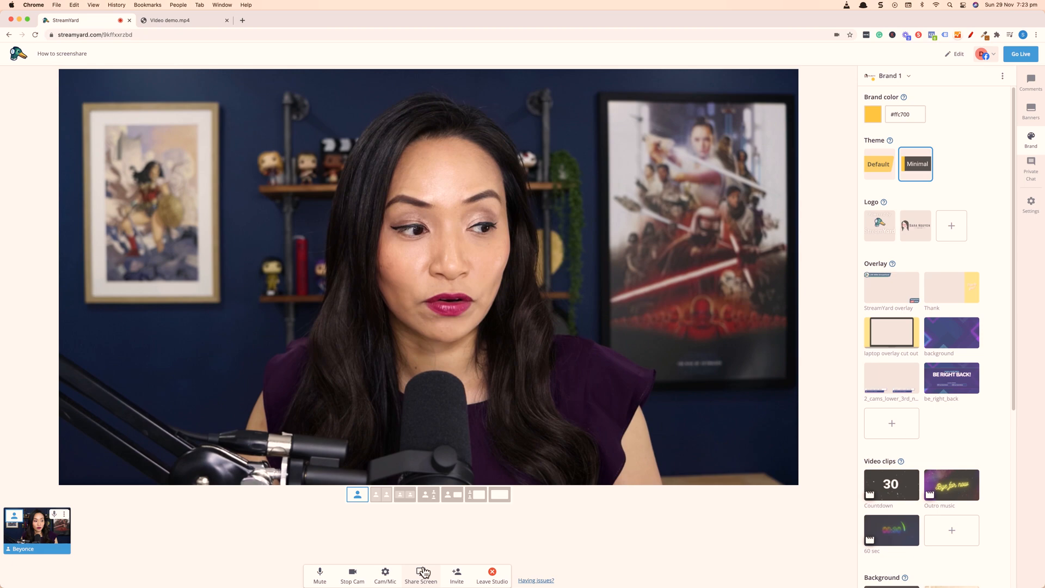
- Share the Video demo.mp4 Chrome tab with audio, then switch back to the studio tab
{"action": "left_click", "coordinate": [421, 574]}
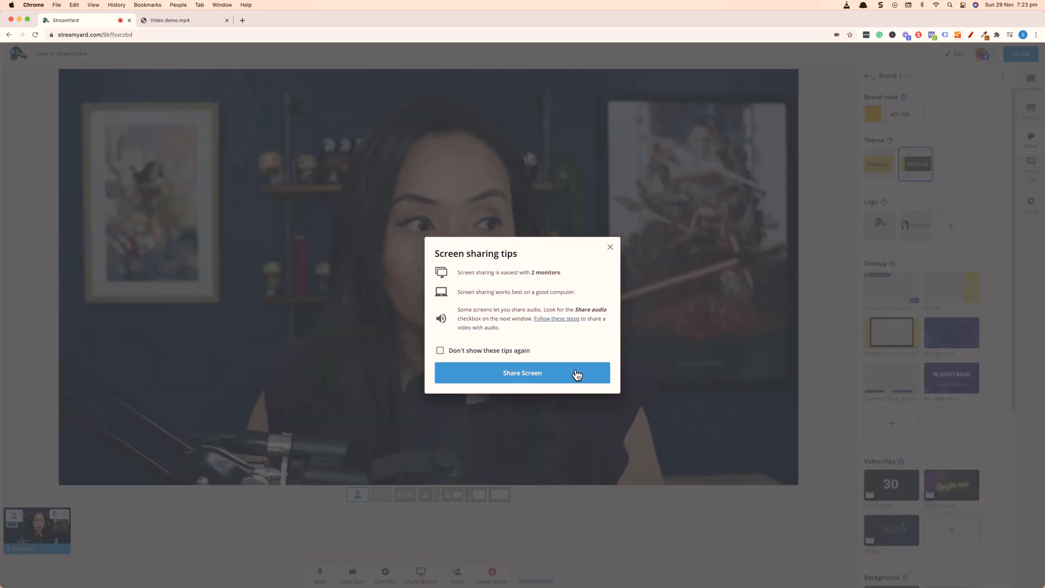
{"action": "left_click", "coordinate": [522, 372]}
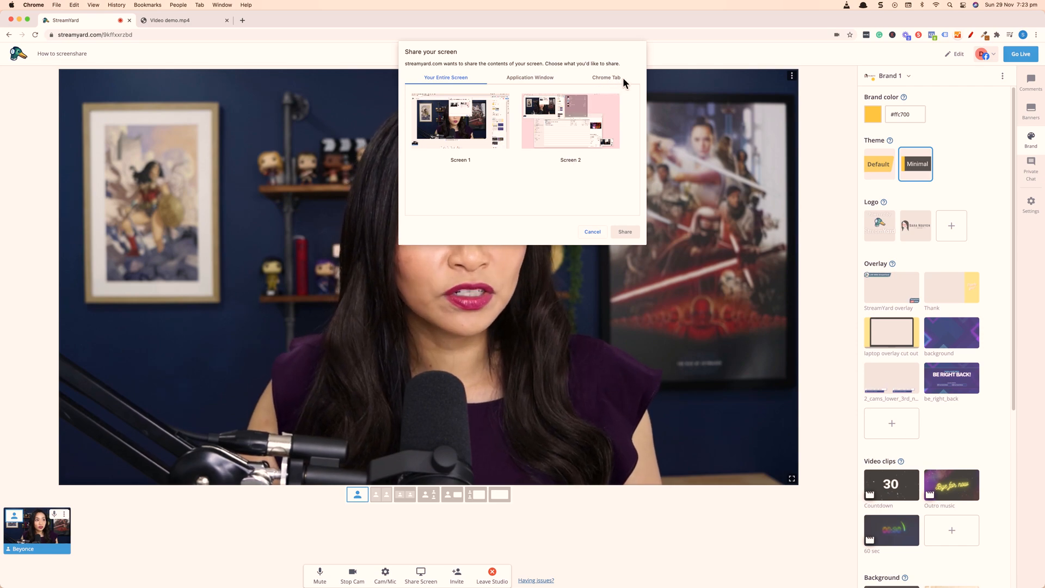
{"action": "left_click", "coordinate": [606, 78]}
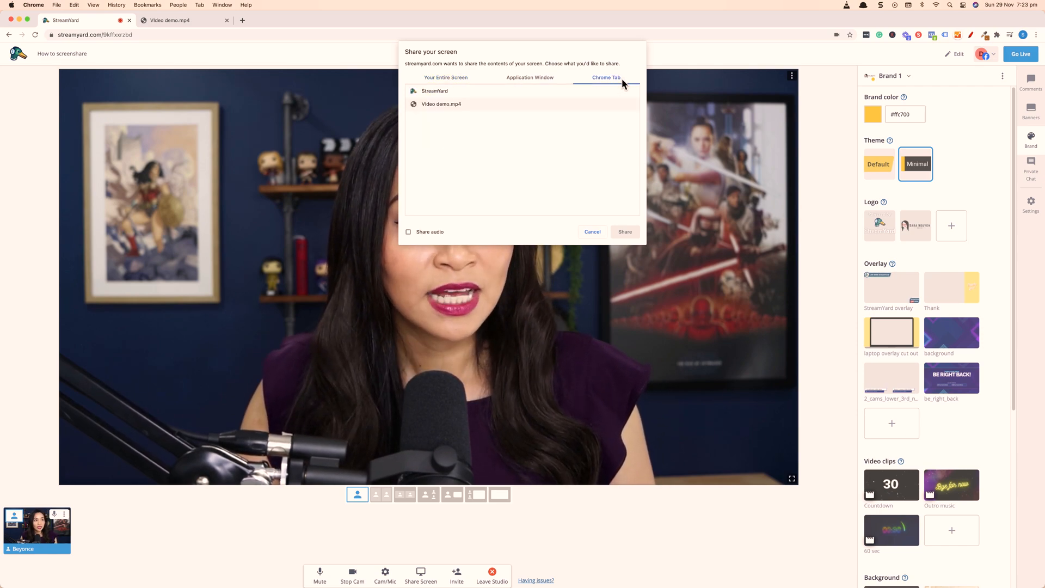
{"action": "left_click", "coordinate": [442, 104]}
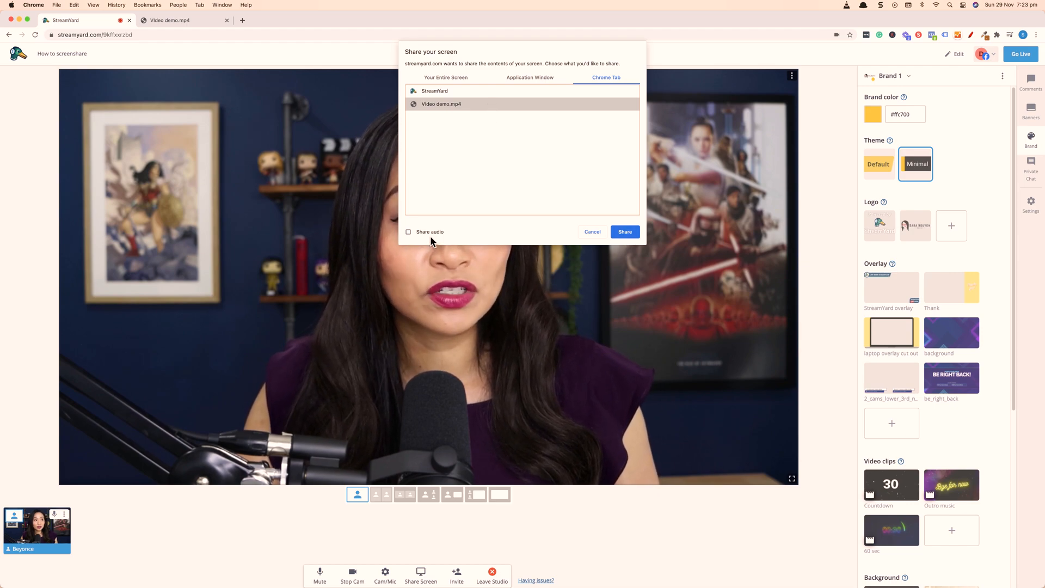
{"action": "left_click", "coordinate": [409, 232]}
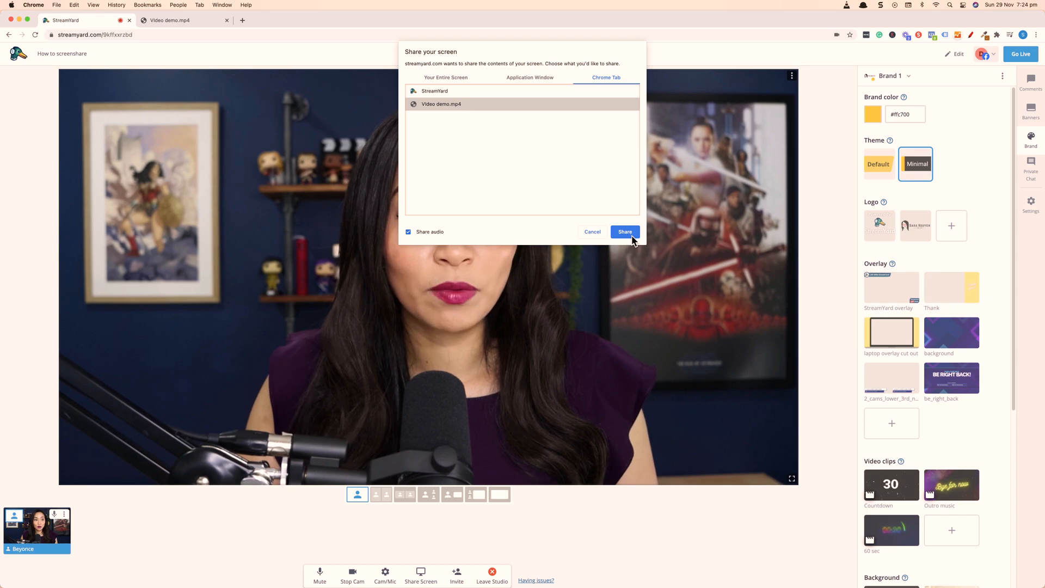
{"action": "left_click", "coordinate": [624, 231]}
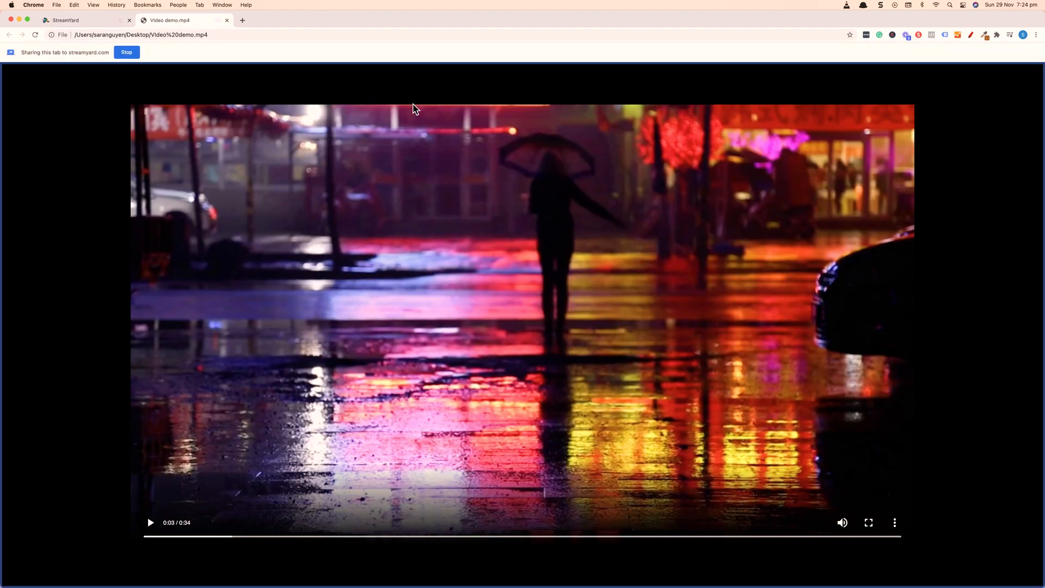
{"action": "left_click", "coordinate": [80, 20]}
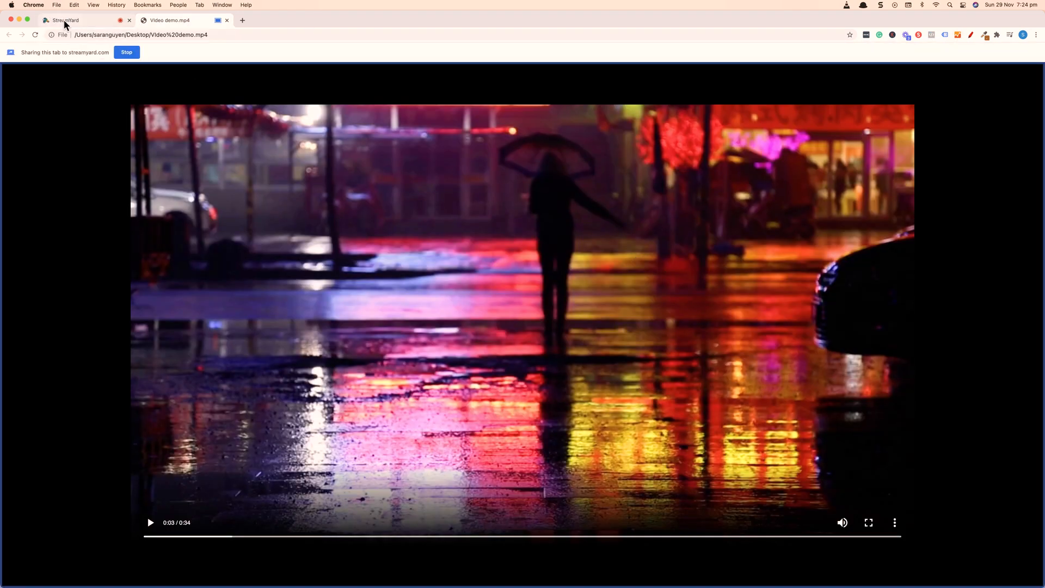